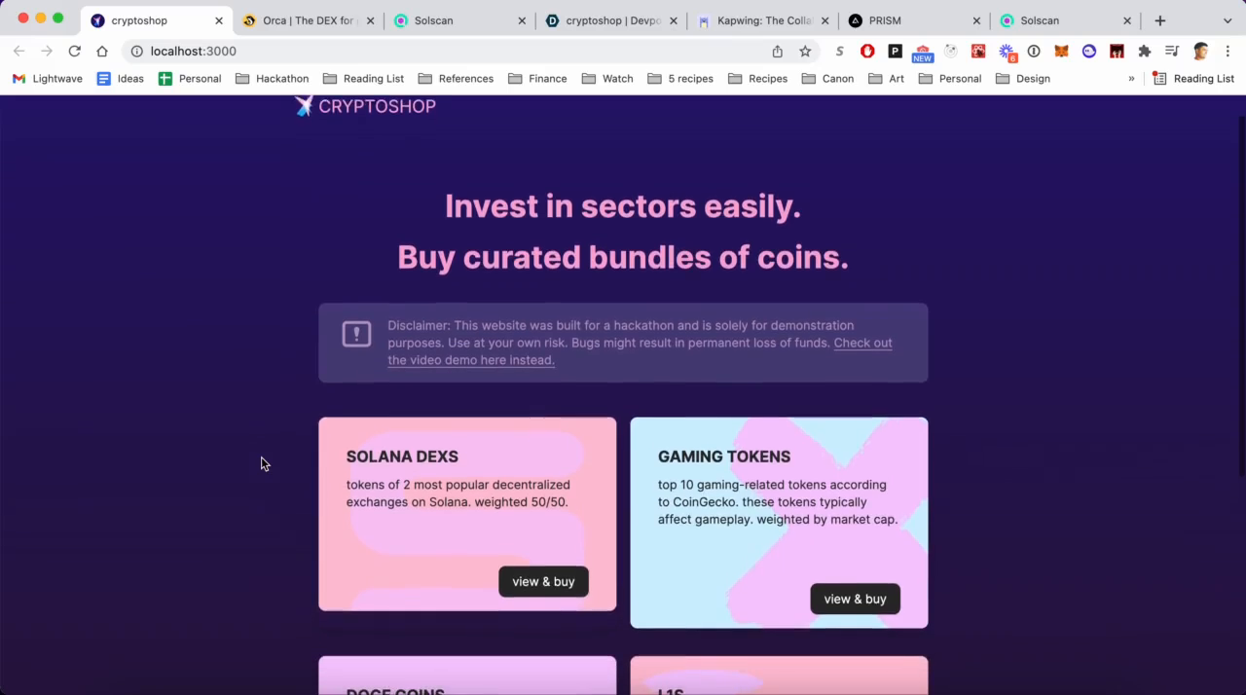
# Expand the Gaming Tokens bundle card to list its ten tokens with weights and USDC field
pyautogui.scroll(-3)
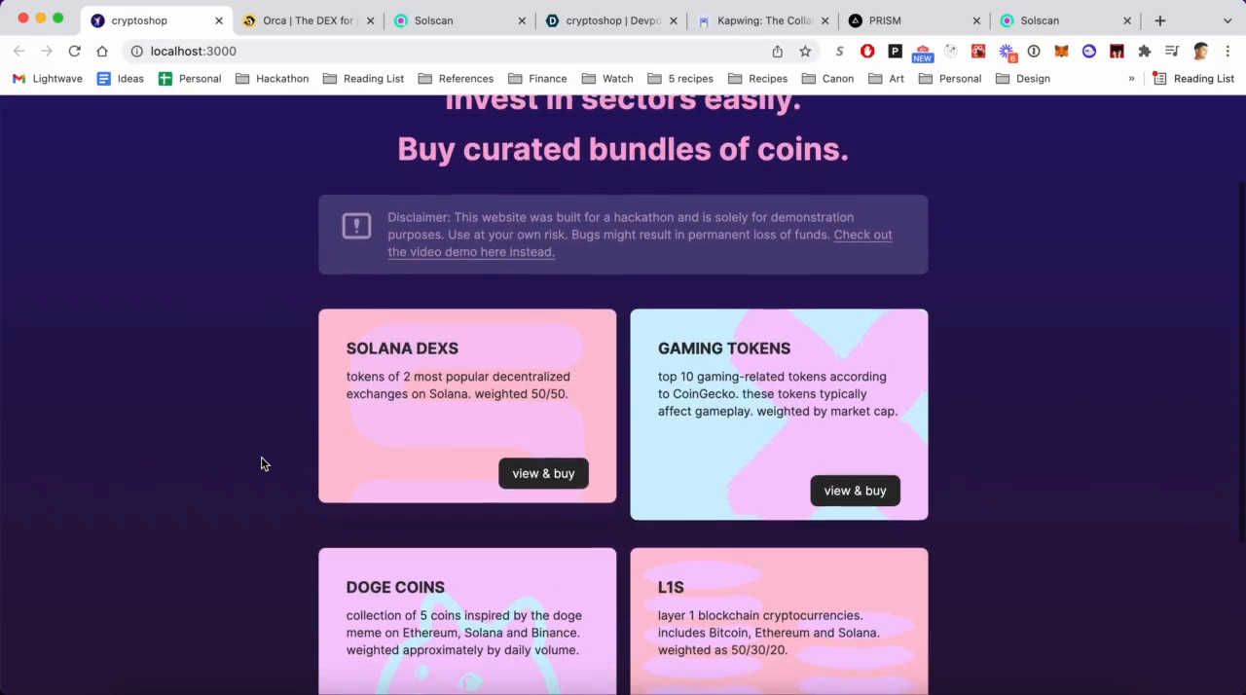
pyautogui.scroll(-3)
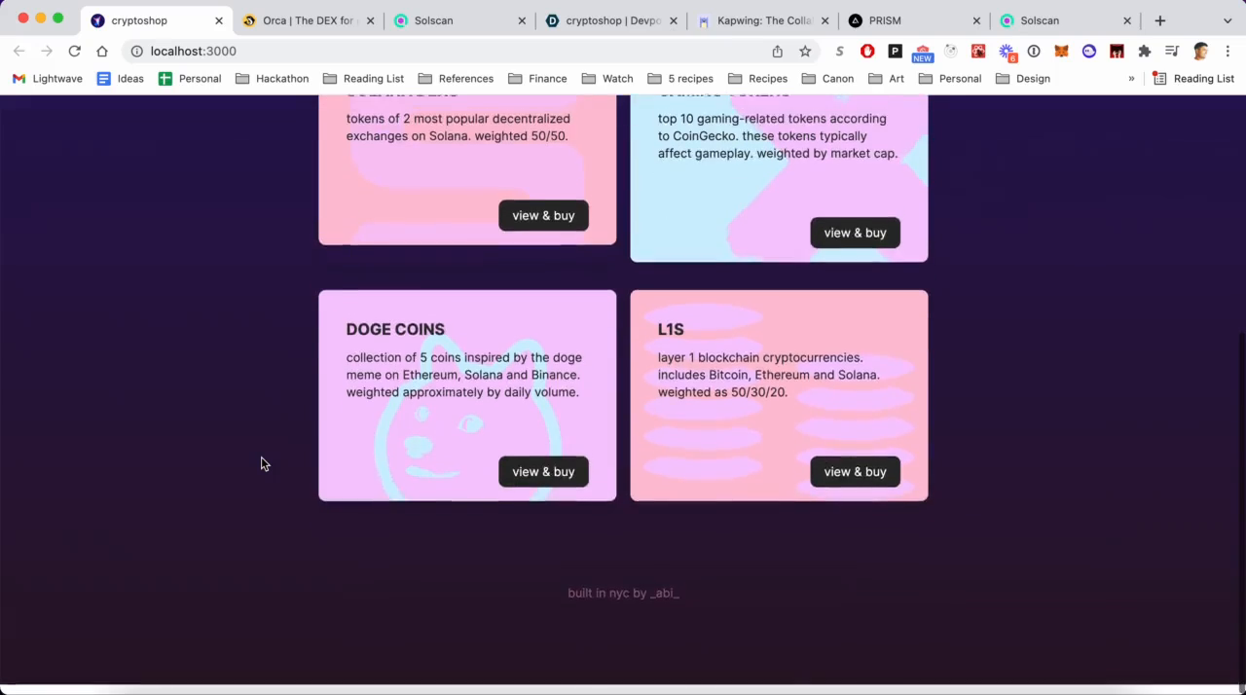
pyautogui.scroll(3)
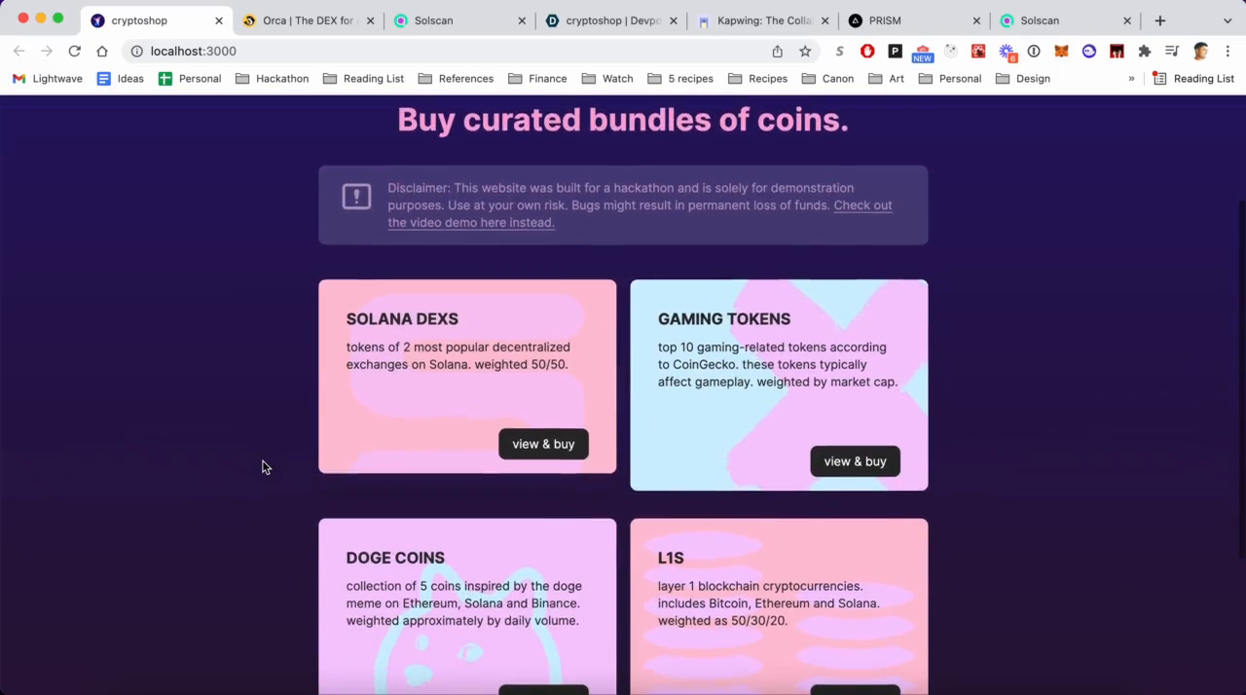
pyautogui.scroll(-3)
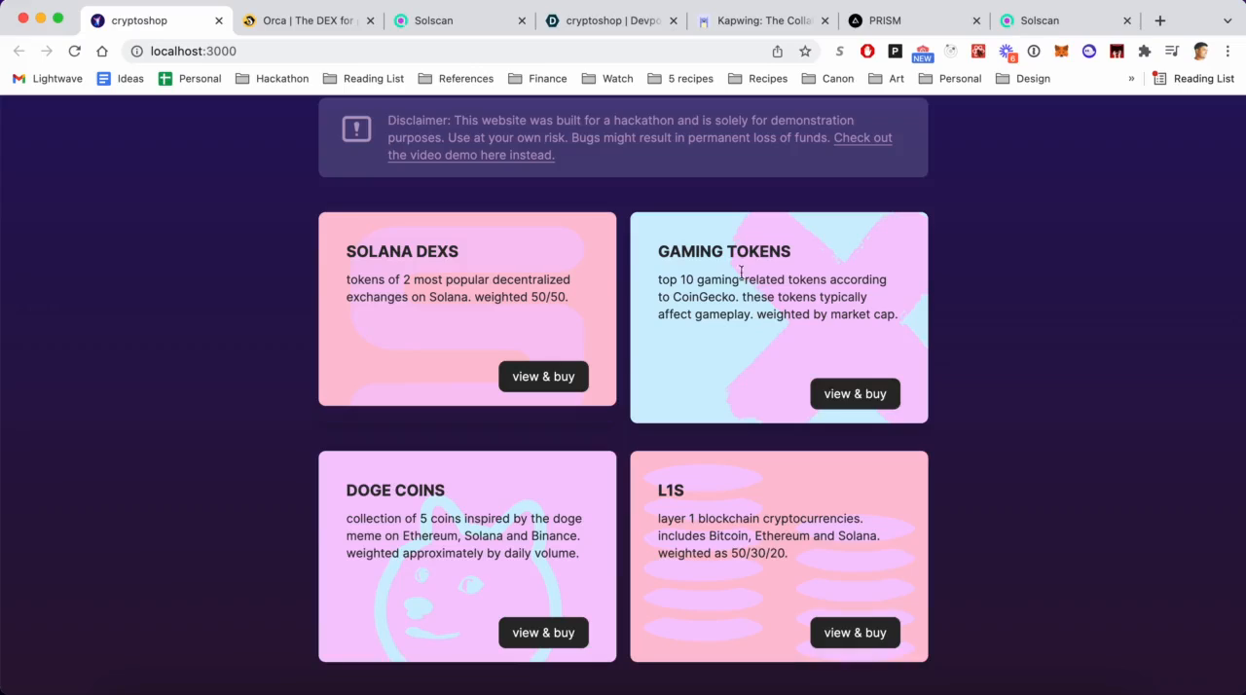
pyautogui.moveTo(716, 316)
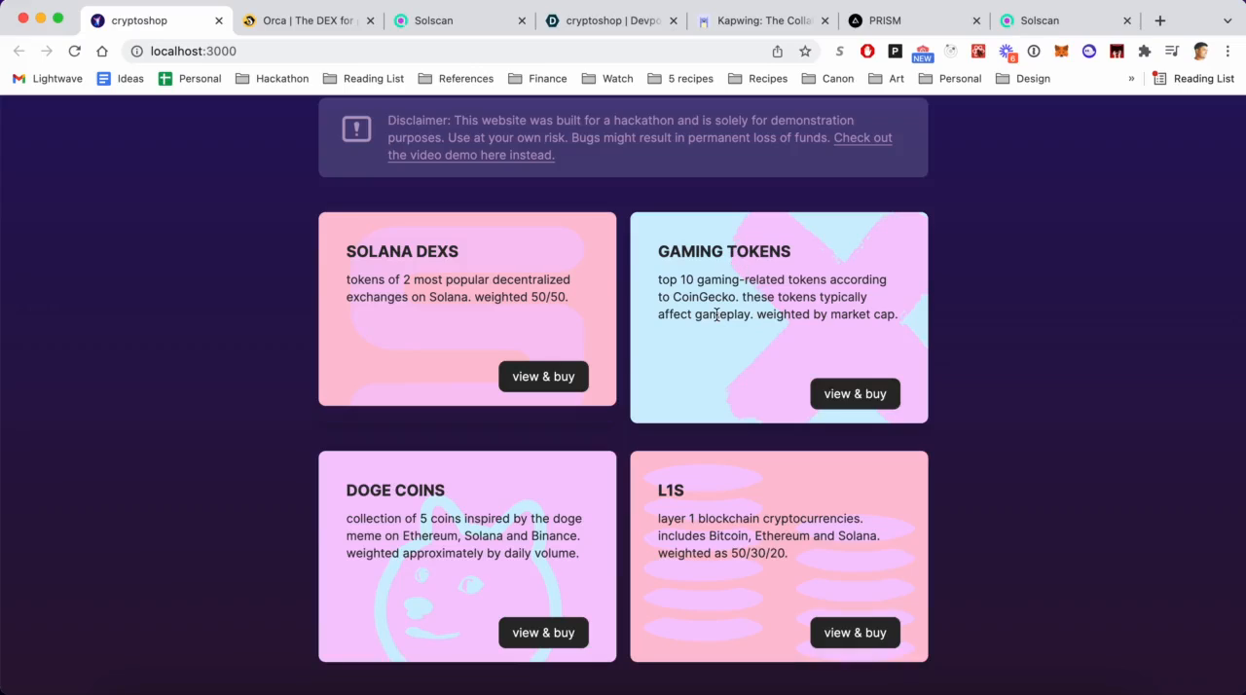
pyautogui.scroll(-3)
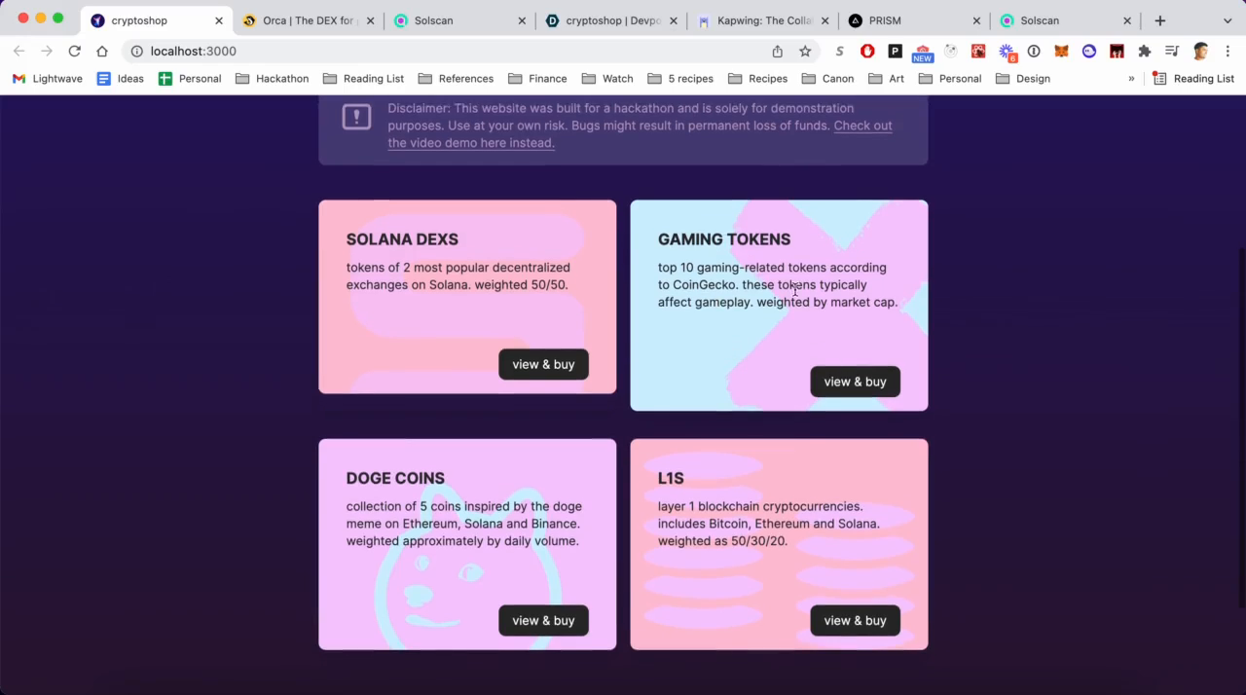
pyautogui.moveTo(769, 321)
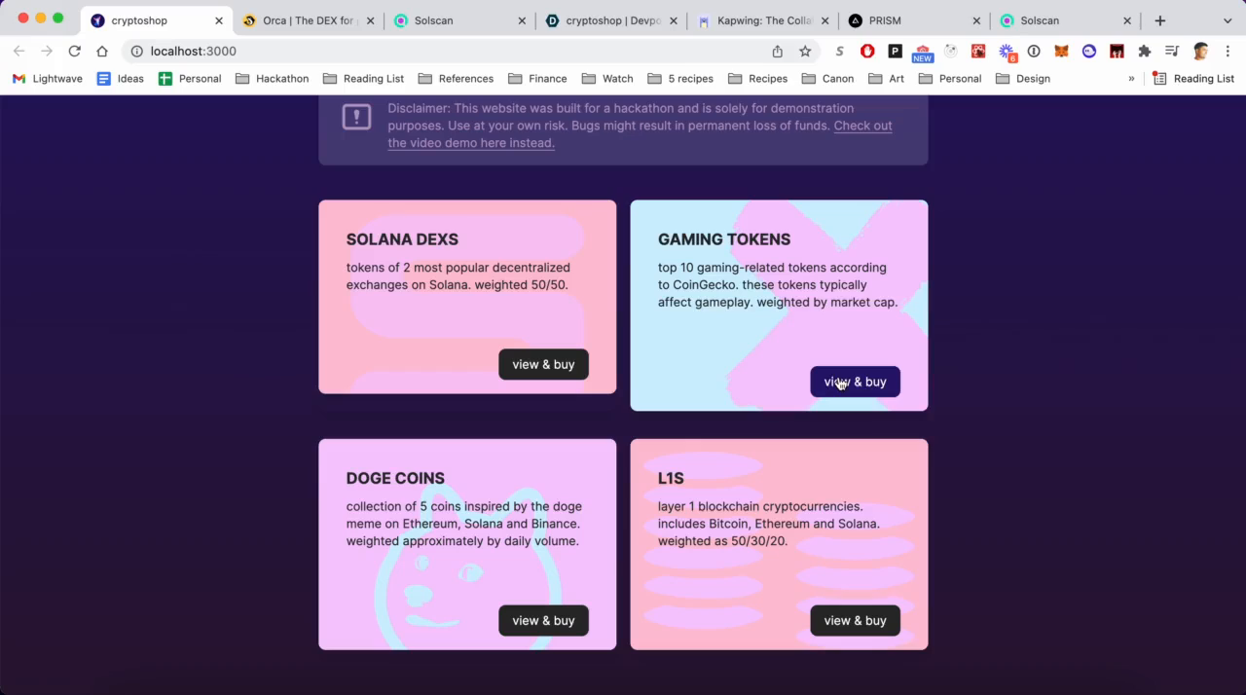
pyautogui.click(854, 381)
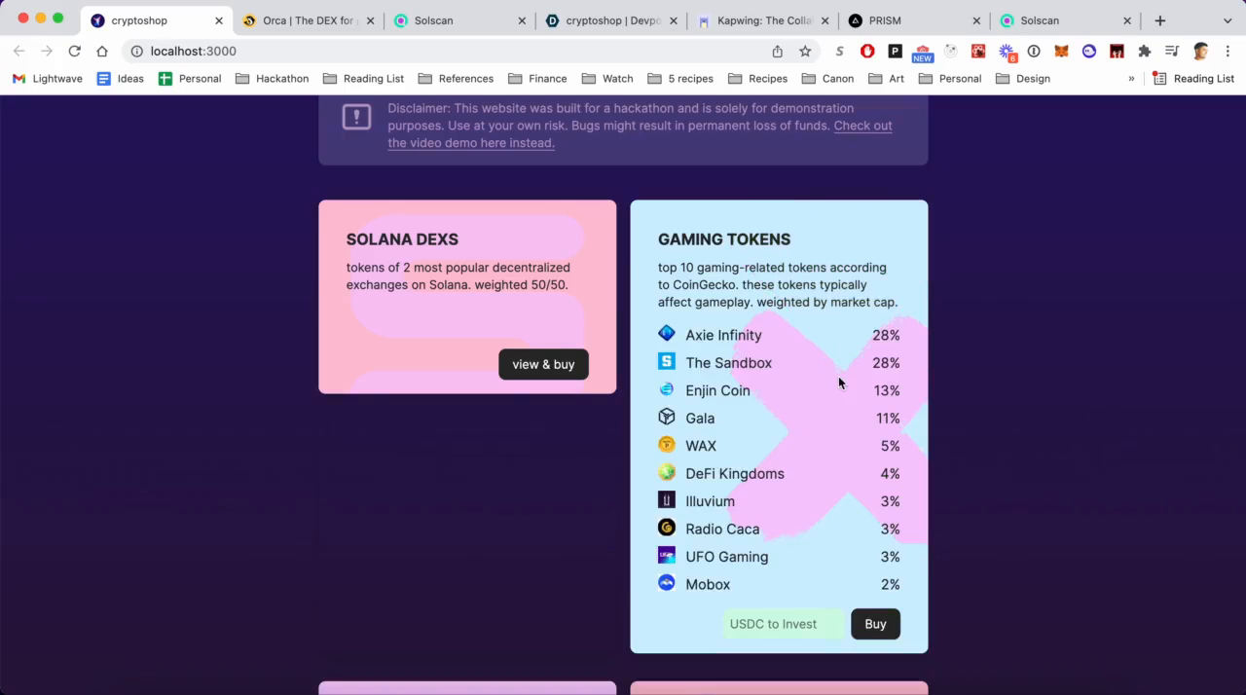
pyautogui.scroll(-3)
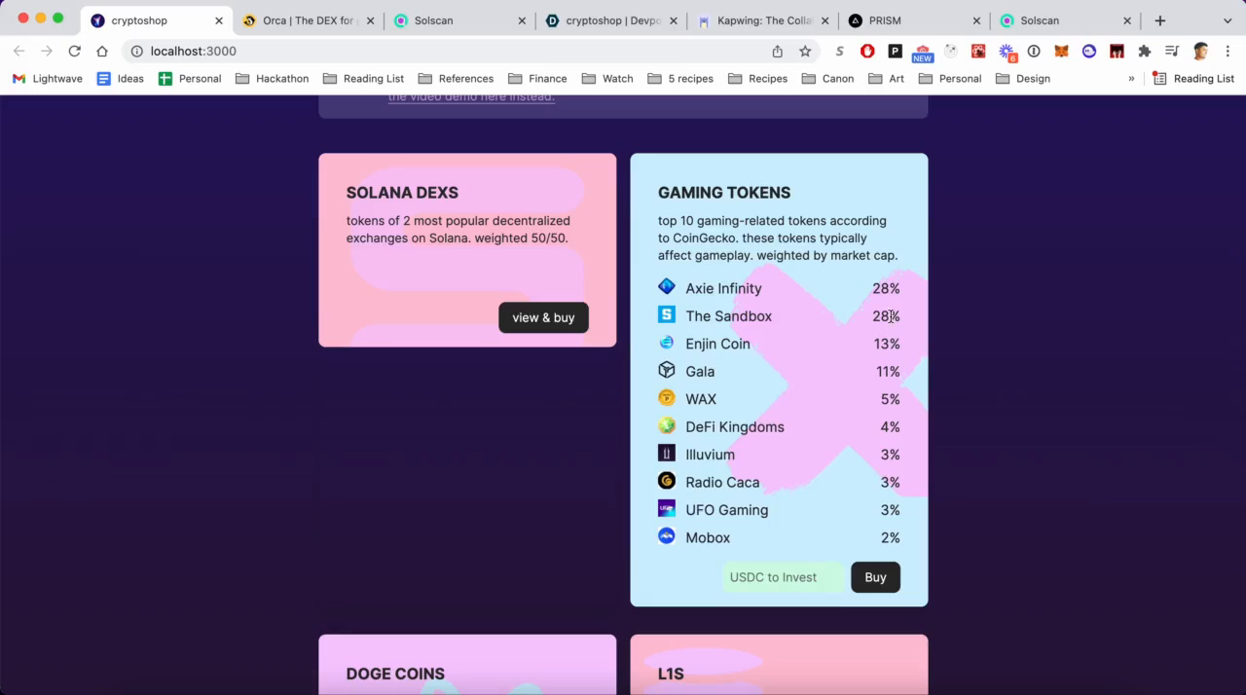
pyautogui.moveTo(728, 288)
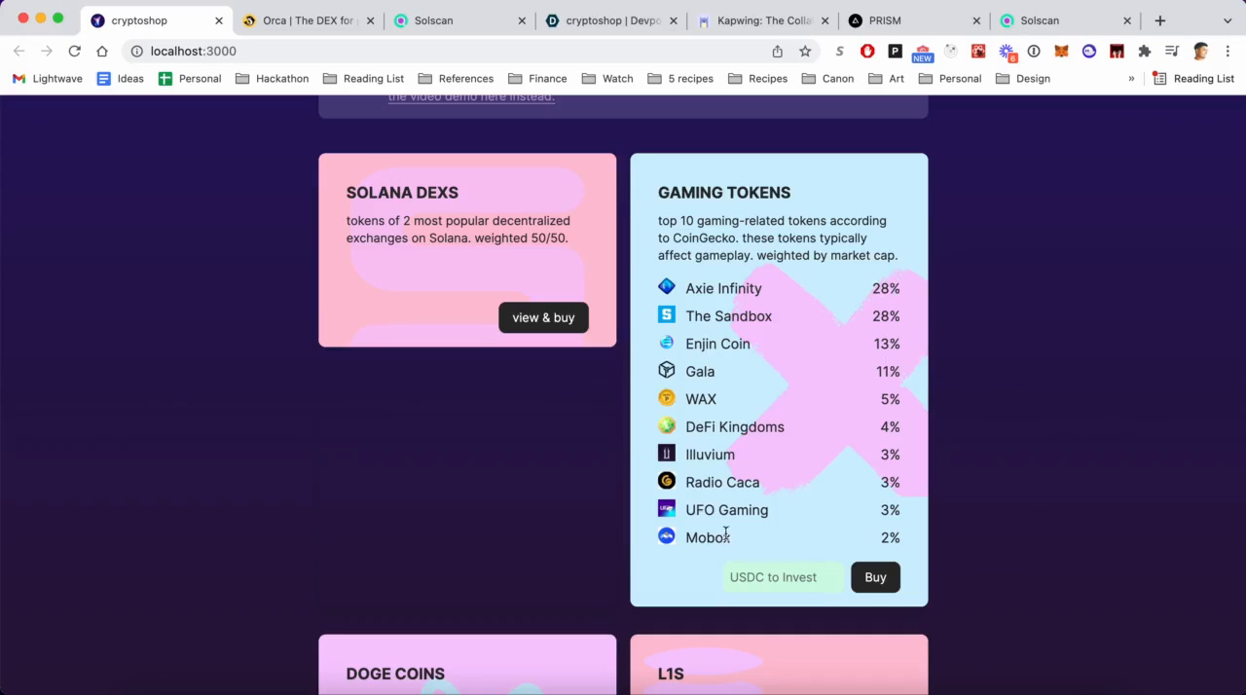
pyautogui.moveTo(821, 530)
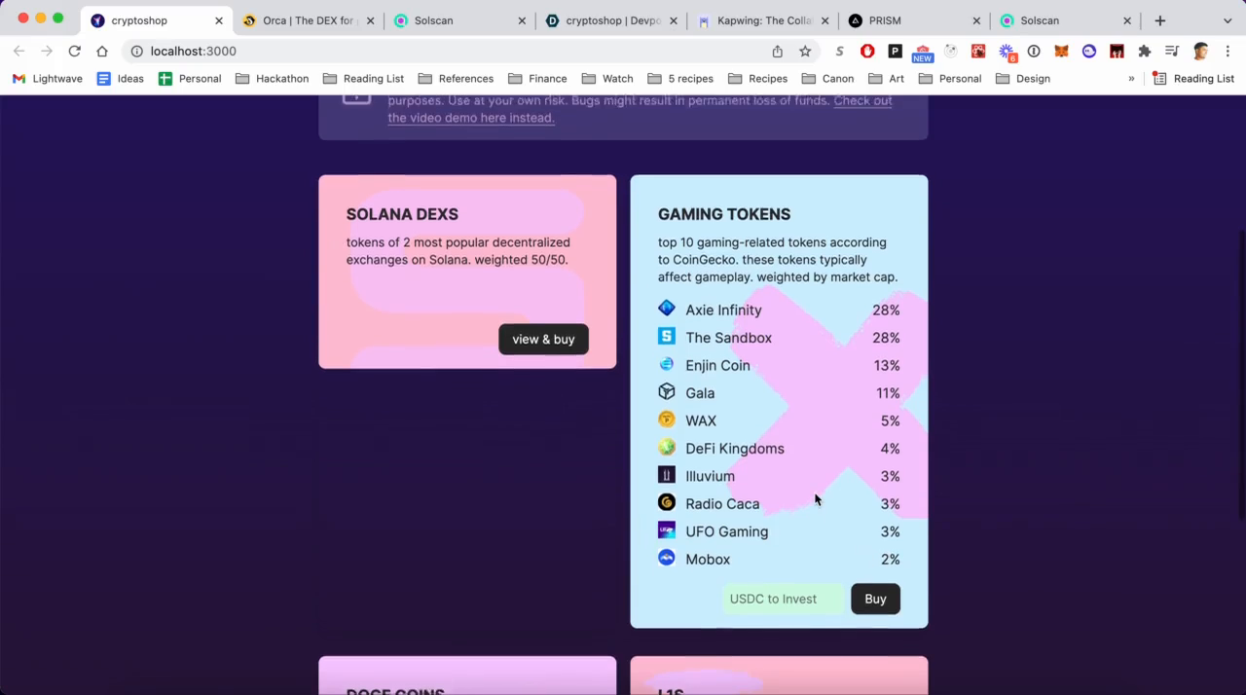
pyautogui.scroll(-3)
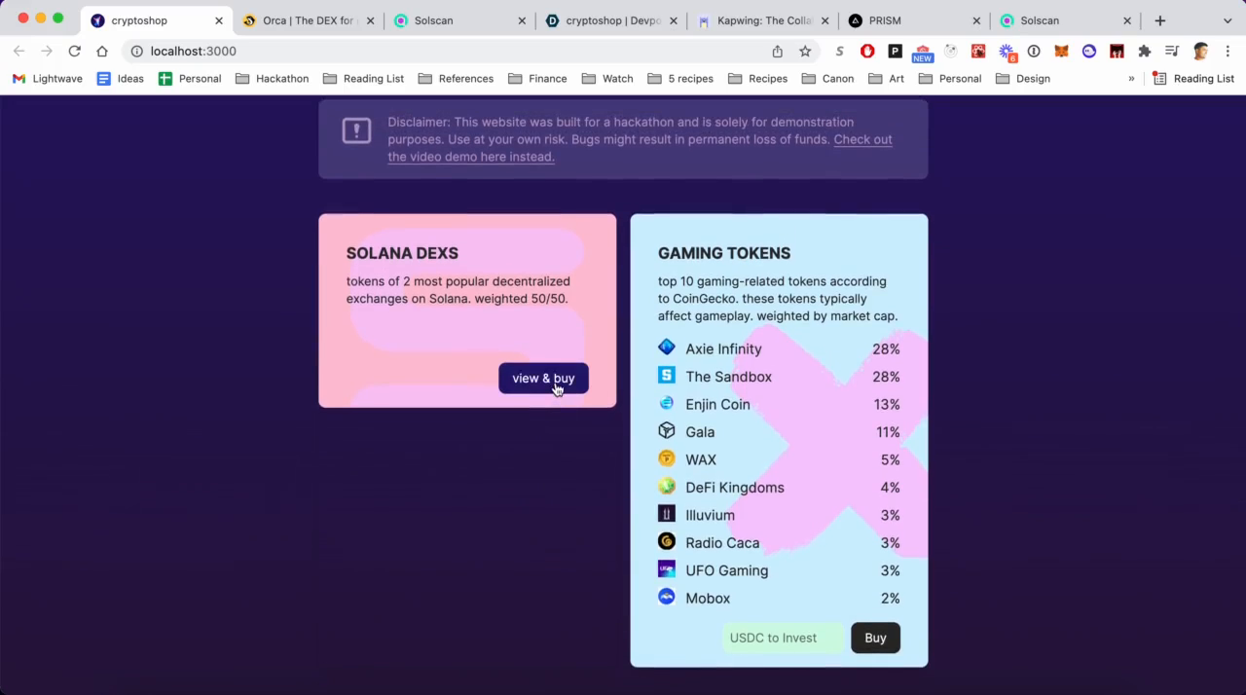
# Open Solana DEXs, enter 15 USDC to invest and request the order preview
pyautogui.click(543, 378)
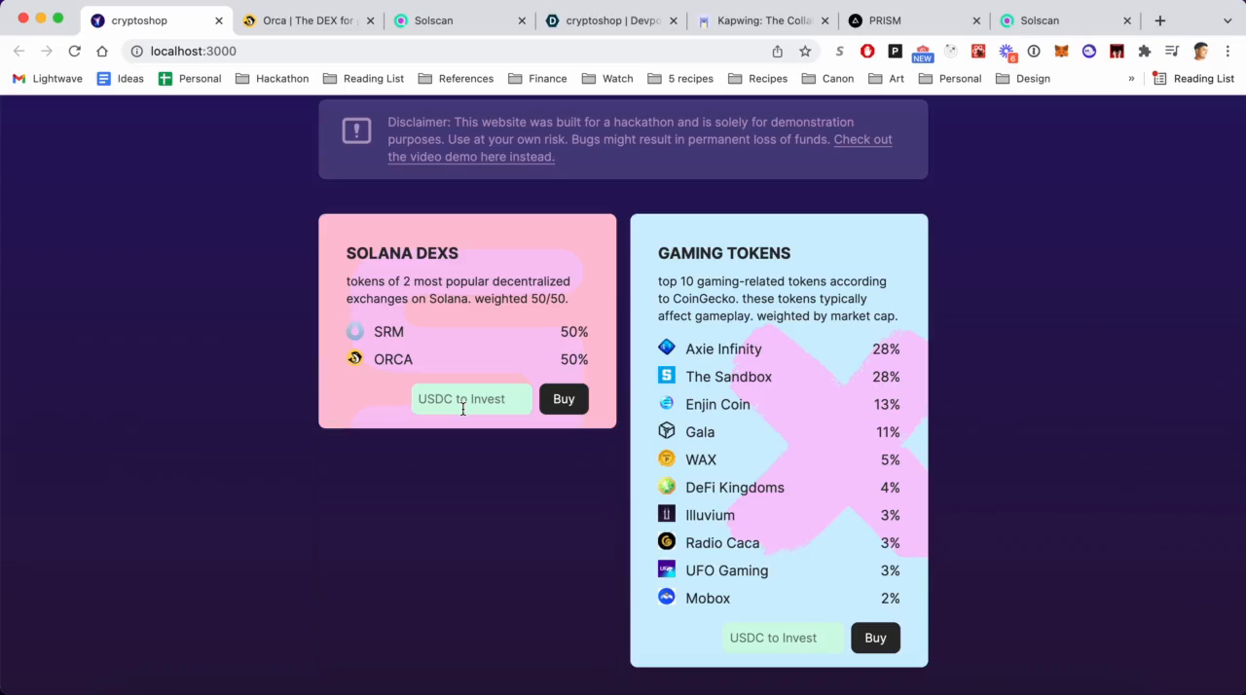
pyautogui.click(471, 397)
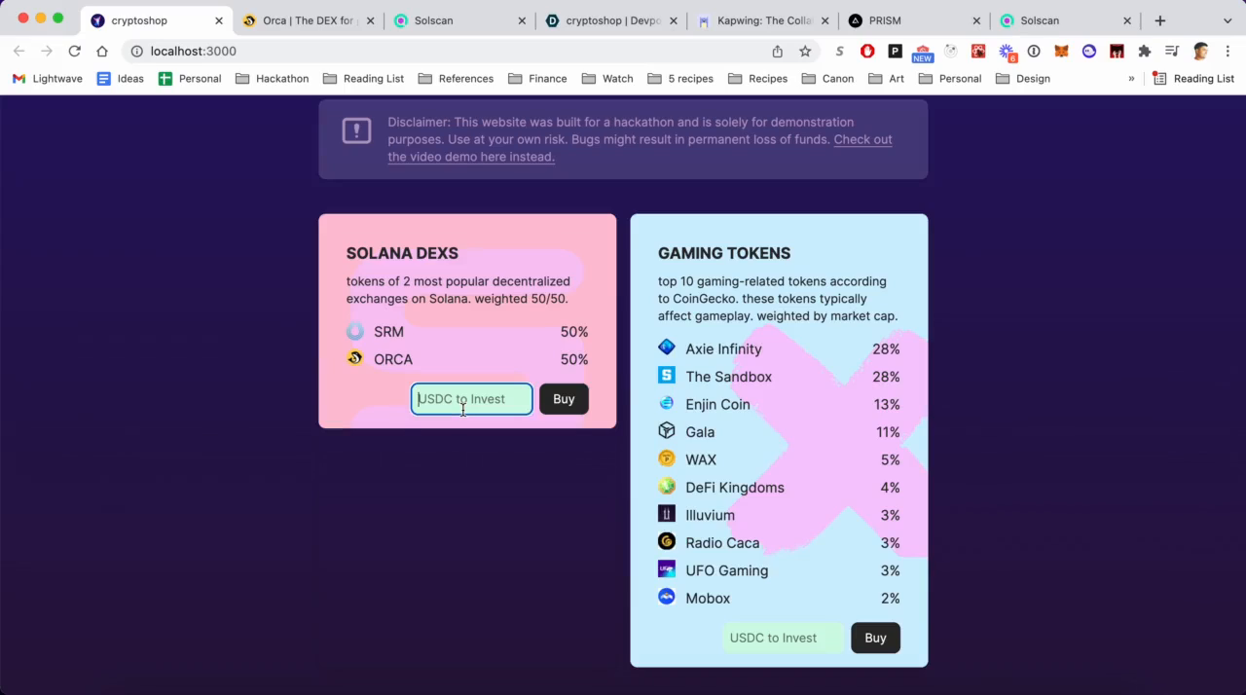
pyautogui.write('15')
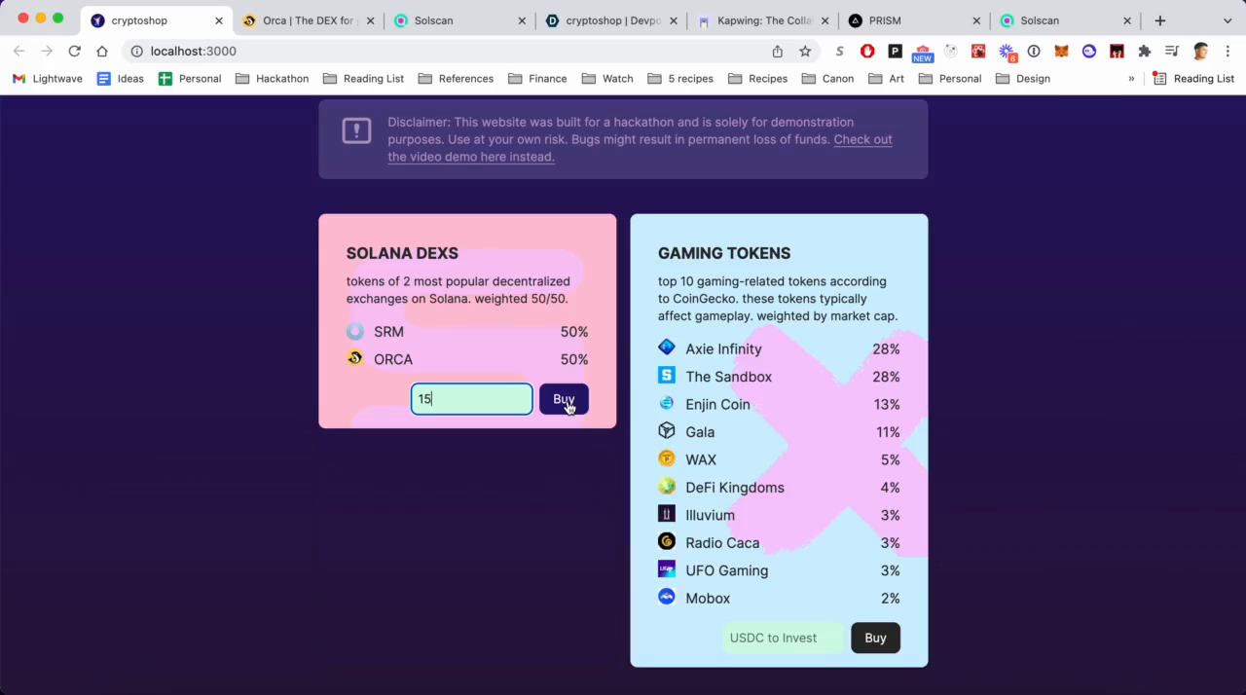
pyautogui.click(564, 399)
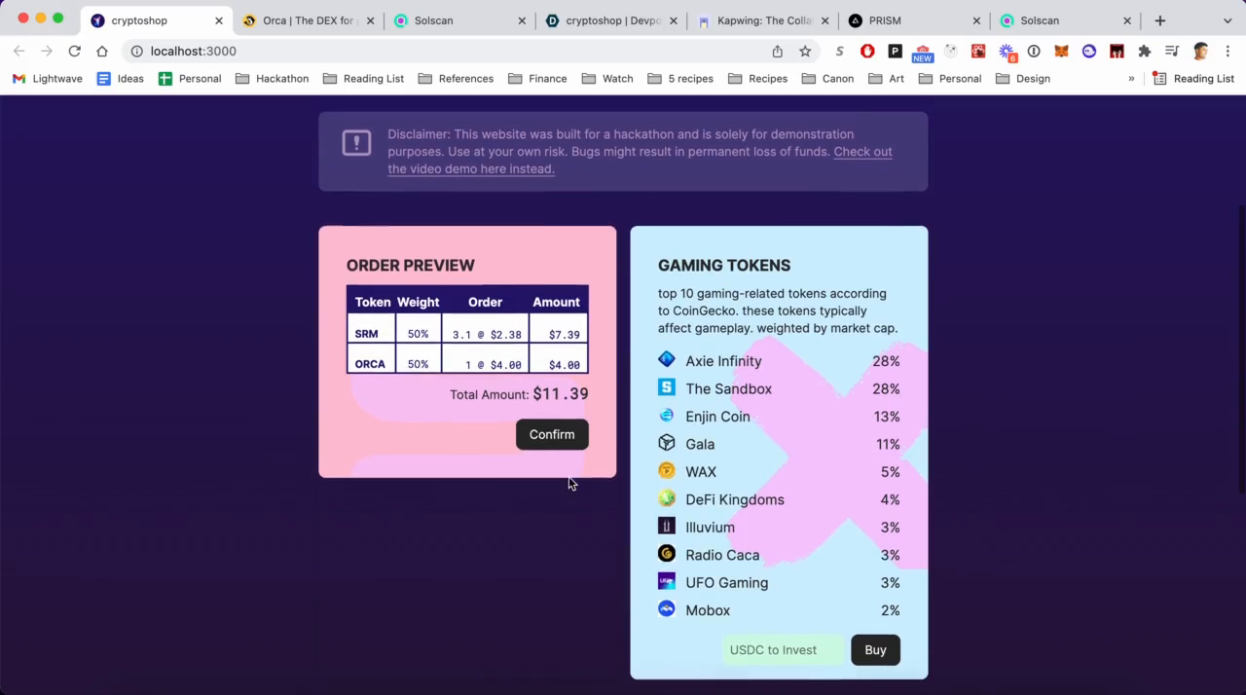
pyautogui.moveTo(594, 397)
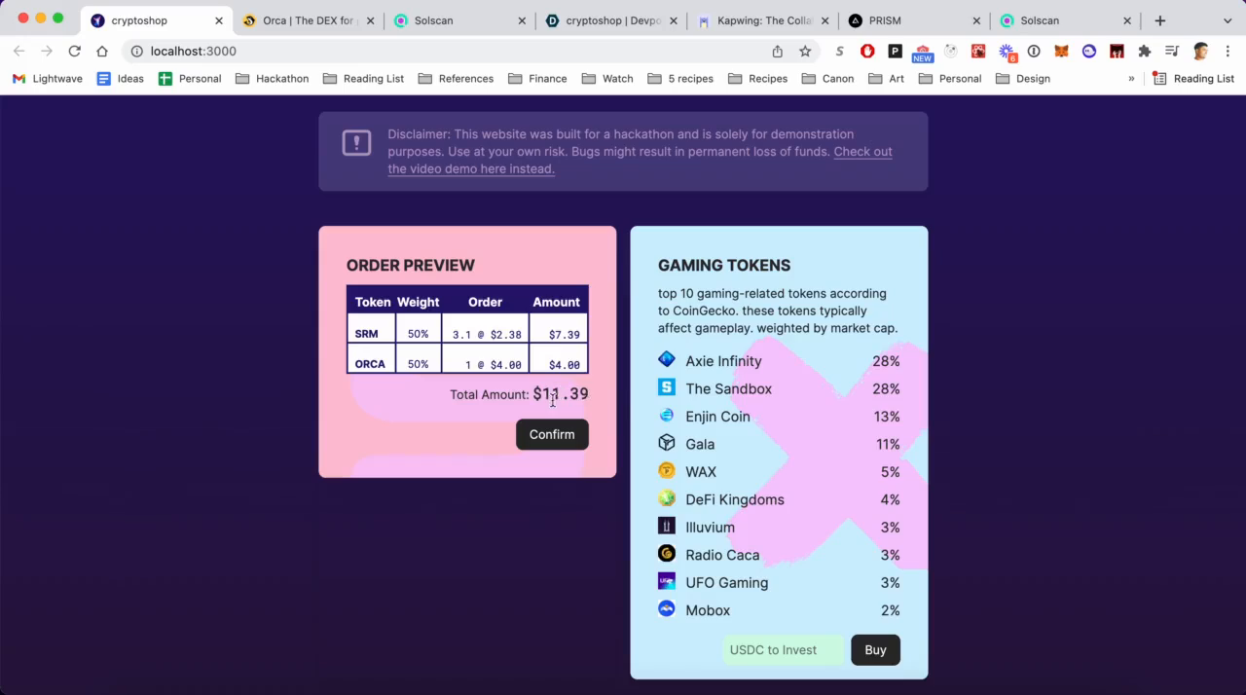
pyautogui.moveTo(593, 405)
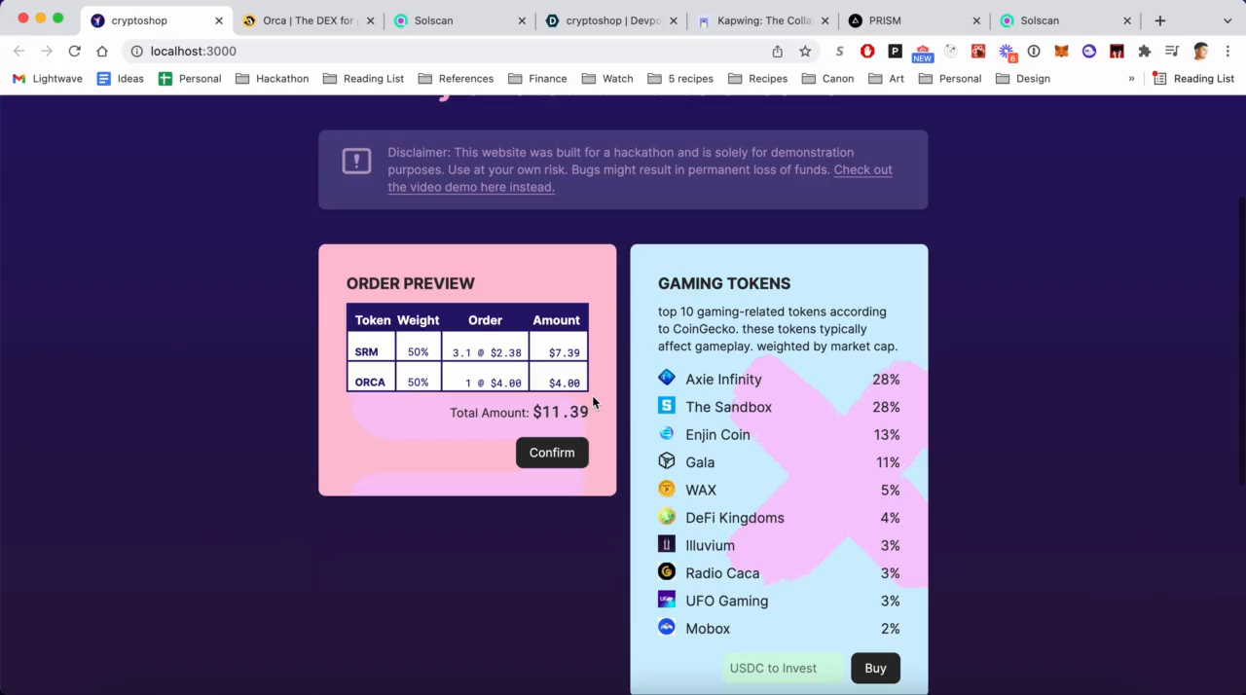
pyautogui.moveTo(397, 393)
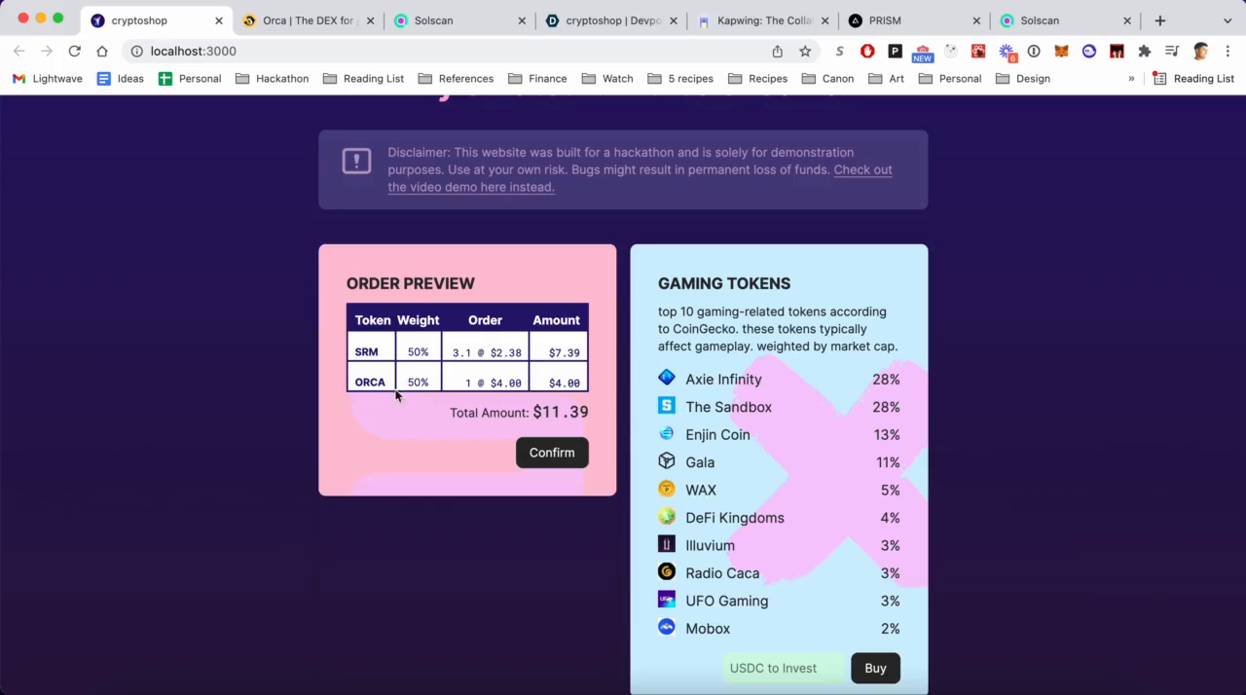
pyautogui.moveTo(463, 389)
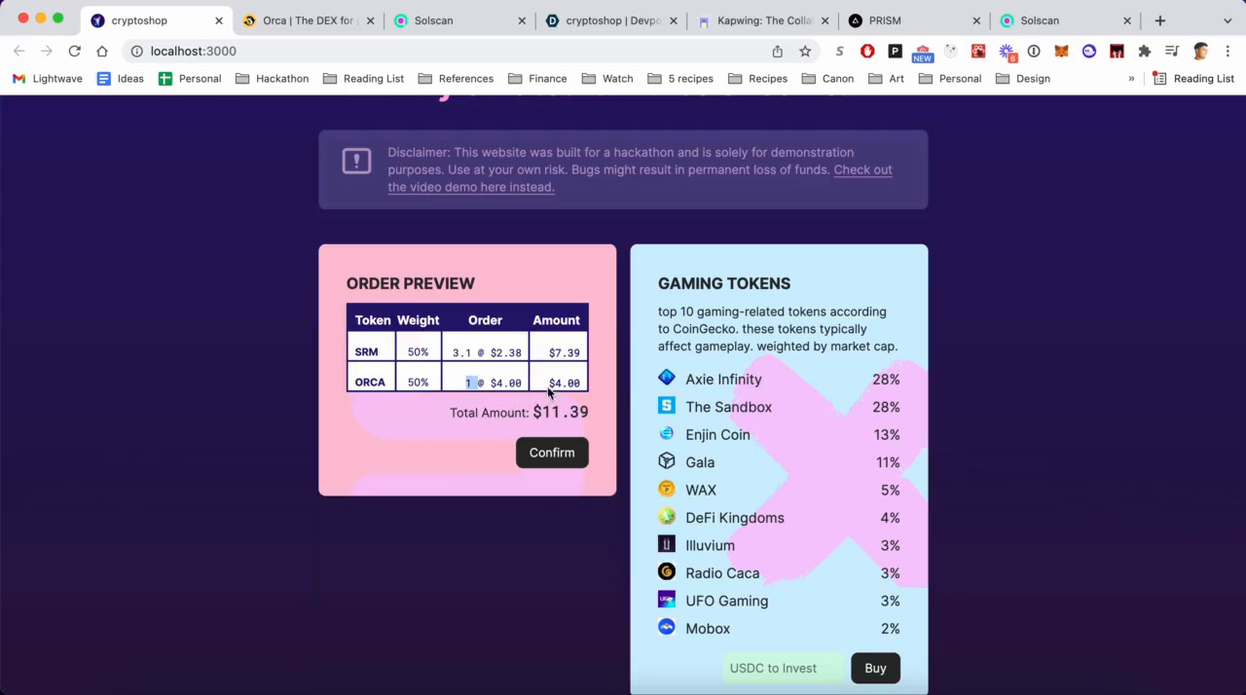
# Confirm the Solana DEXs order and approve the ~10.9 USDC transaction in Phantom
pyautogui.click(551, 452)
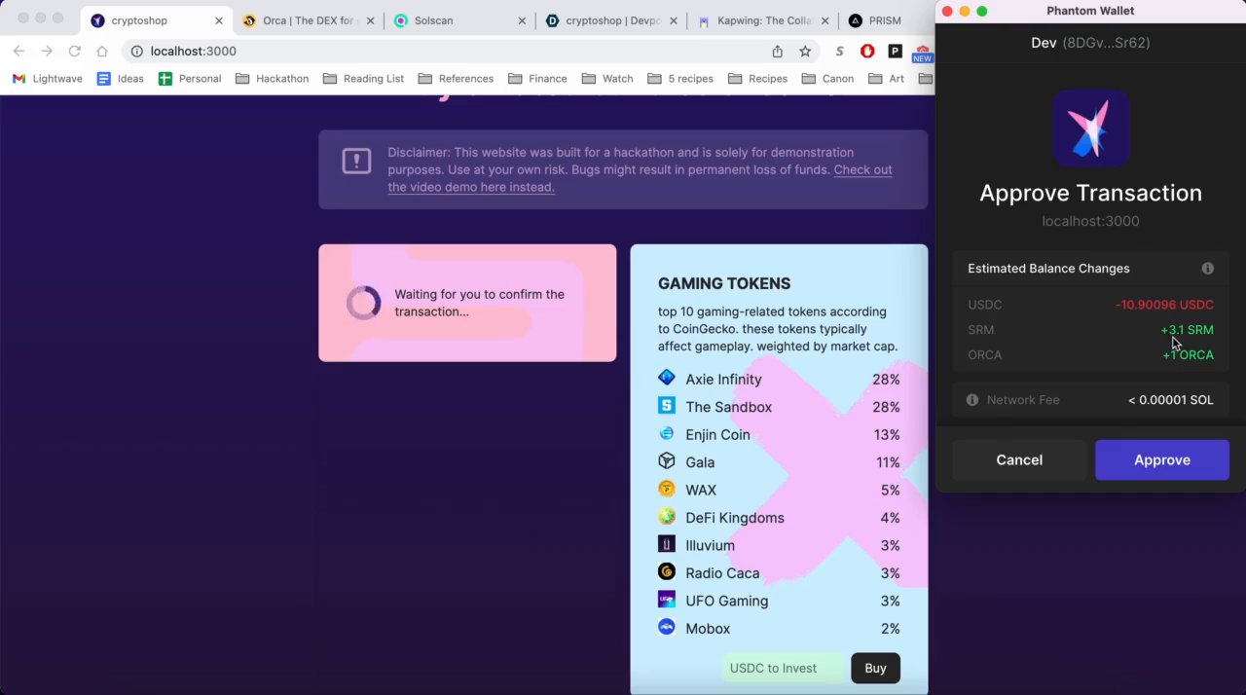
pyautogui.moveTo(1211, 340)
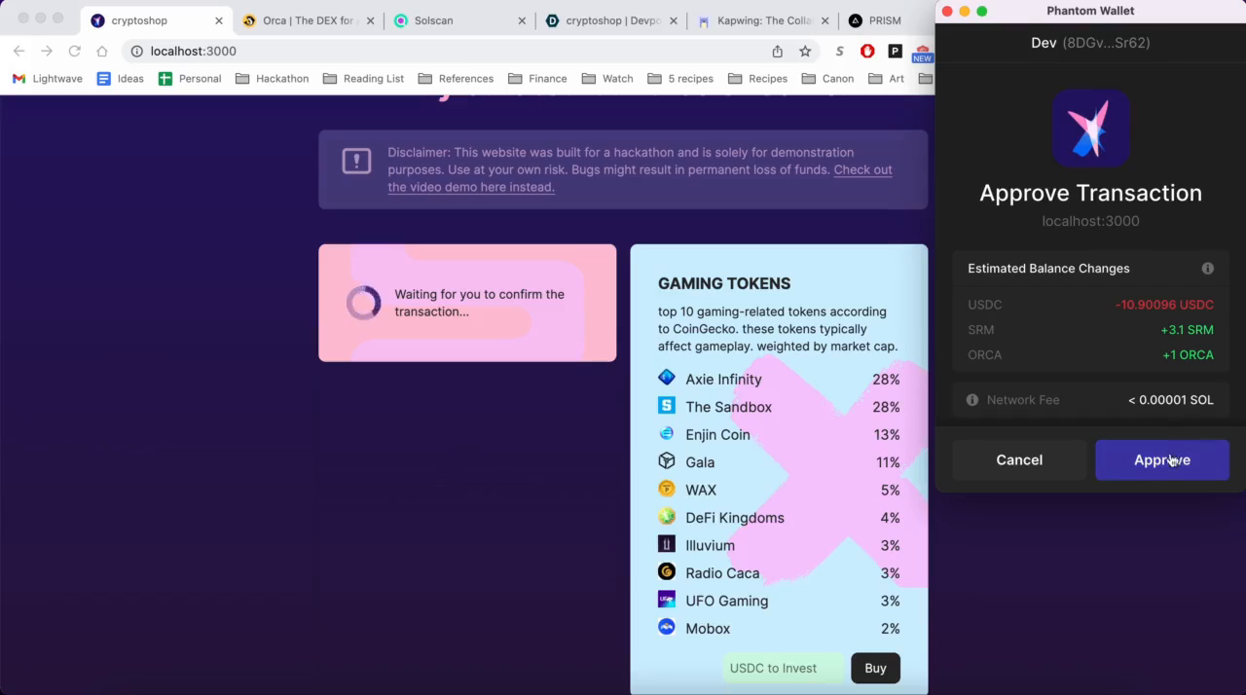
pyautogui.click(1162, 459)
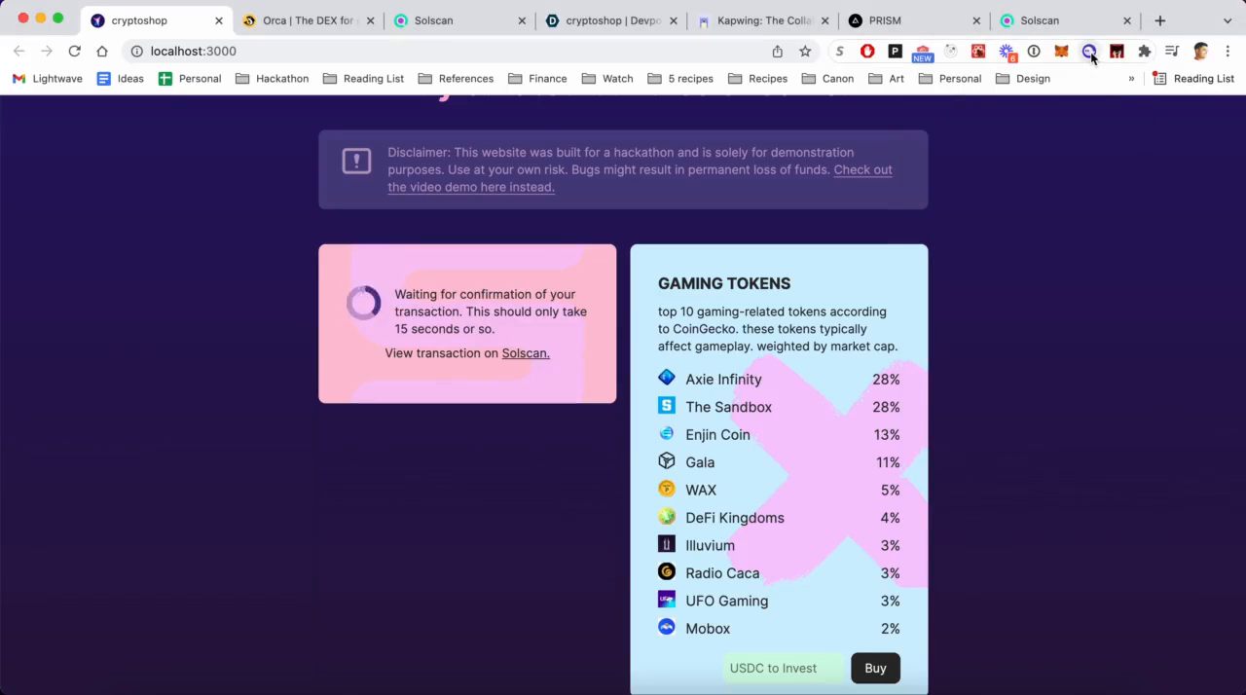
# Reopen Phantom and scroll its token list to show 3.1 SRM and 1 ORCA balances
pyautogui.click(1088, 51)
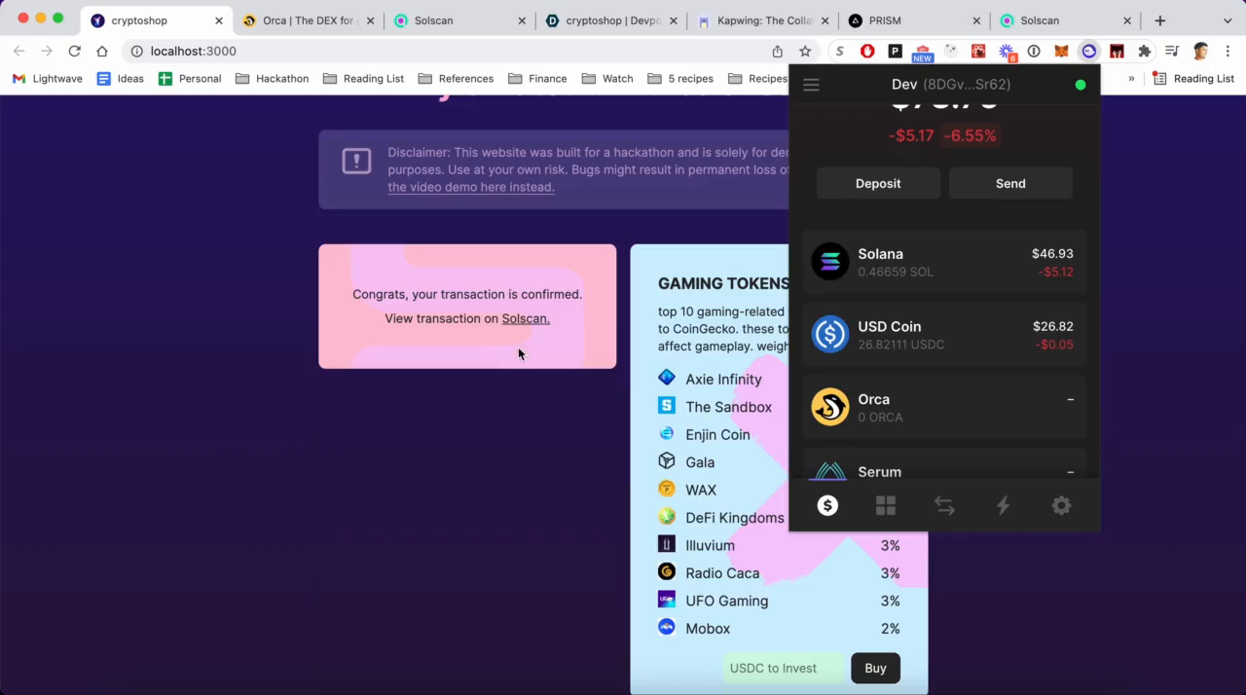
pyautogui.click(1090, 51)
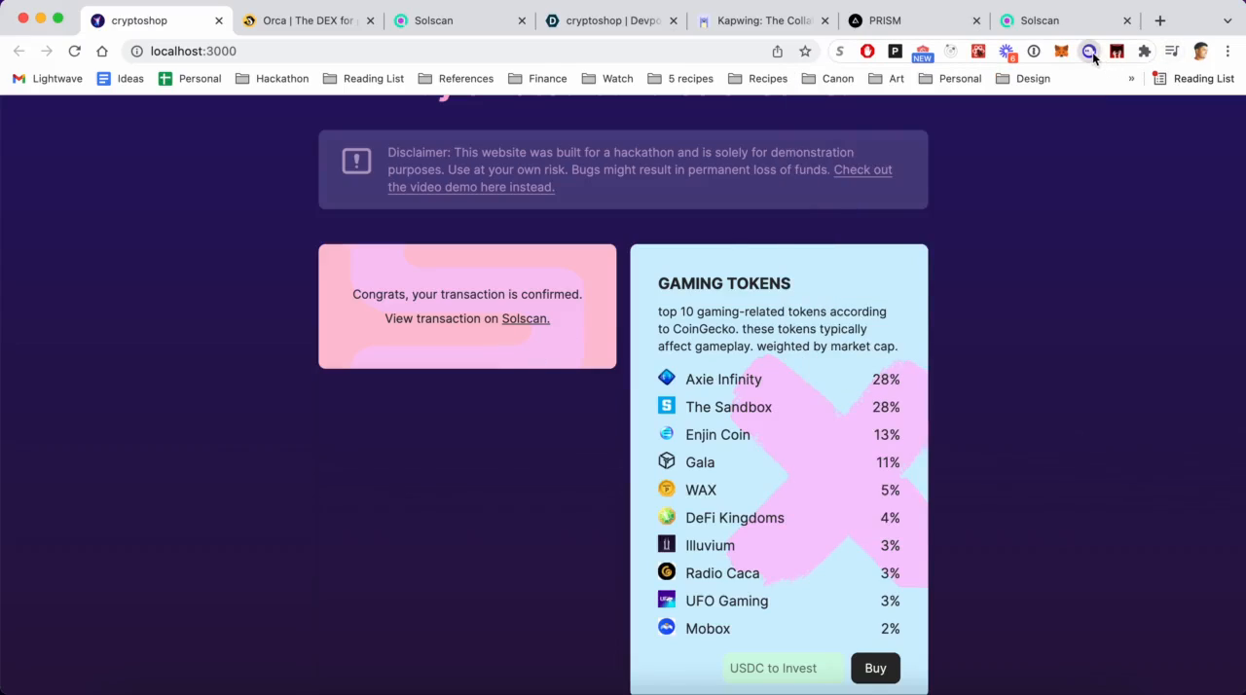
pyautogui.click(1087, 51)
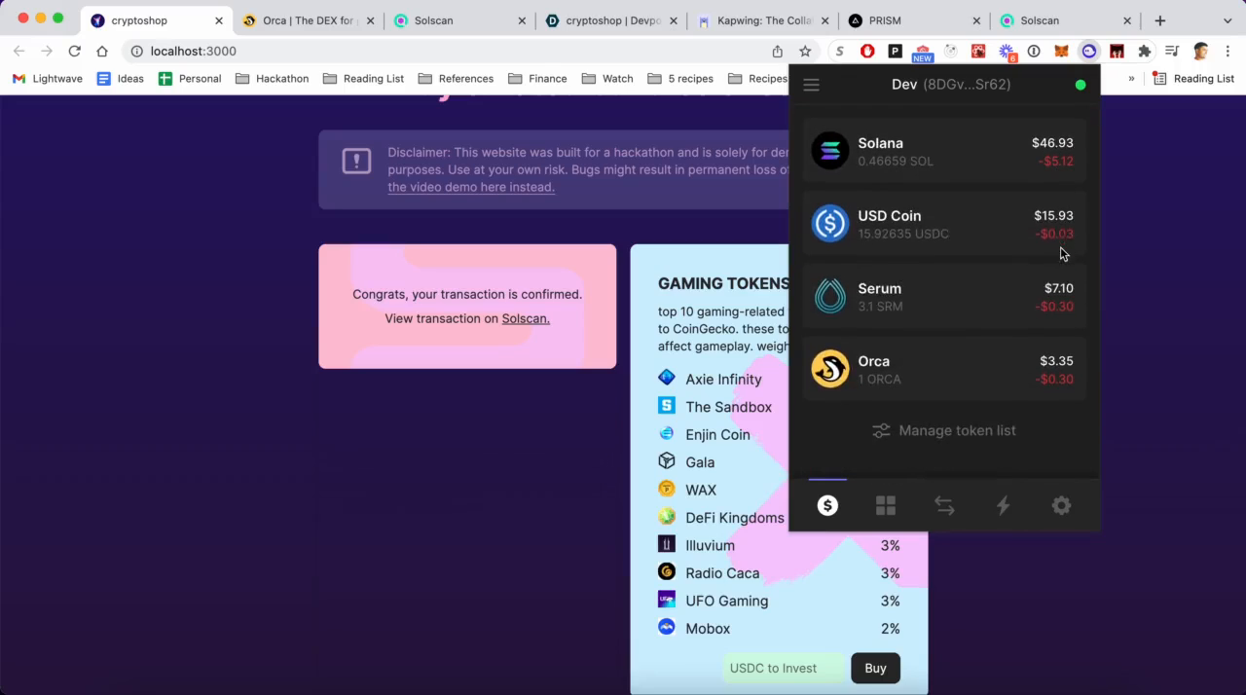
pyautogui.moveTo(931, 378)
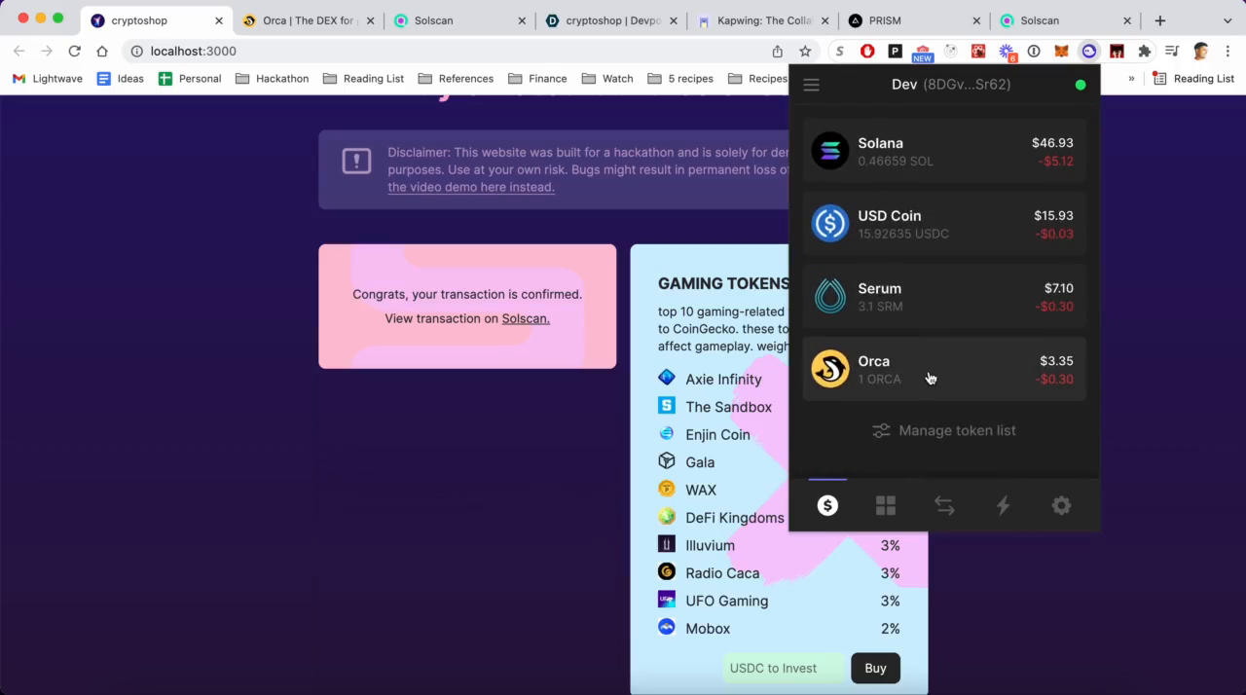
pyautogui.scroll(-3)
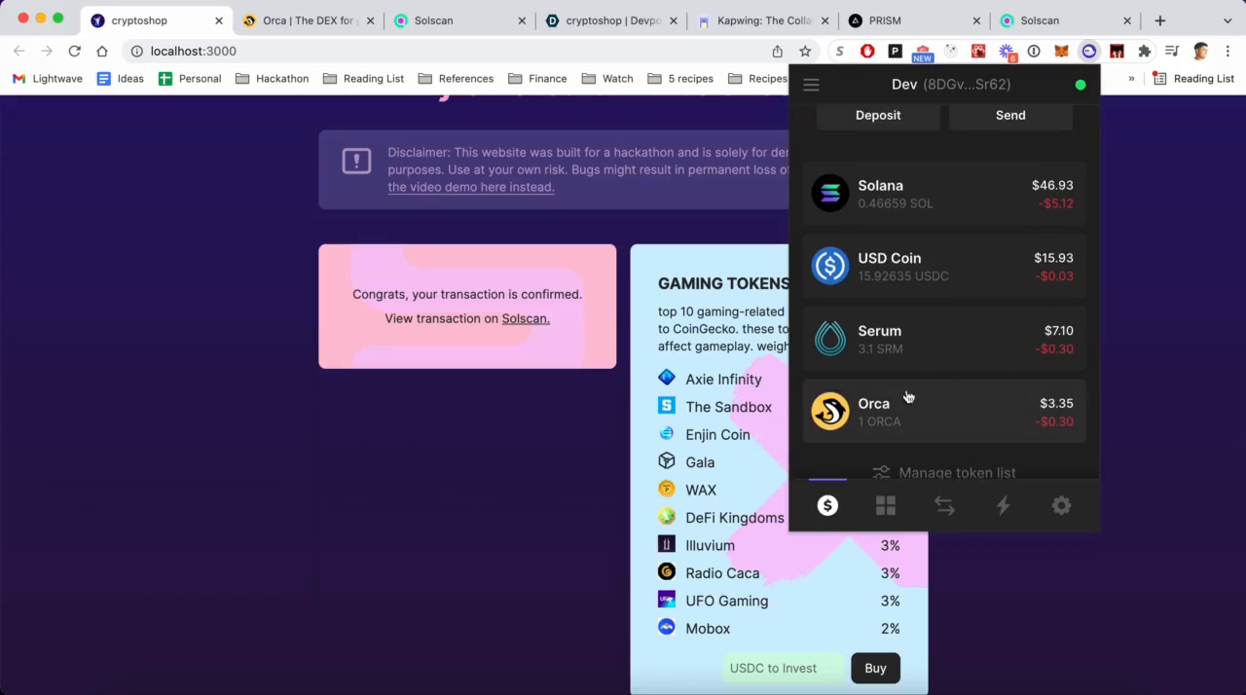